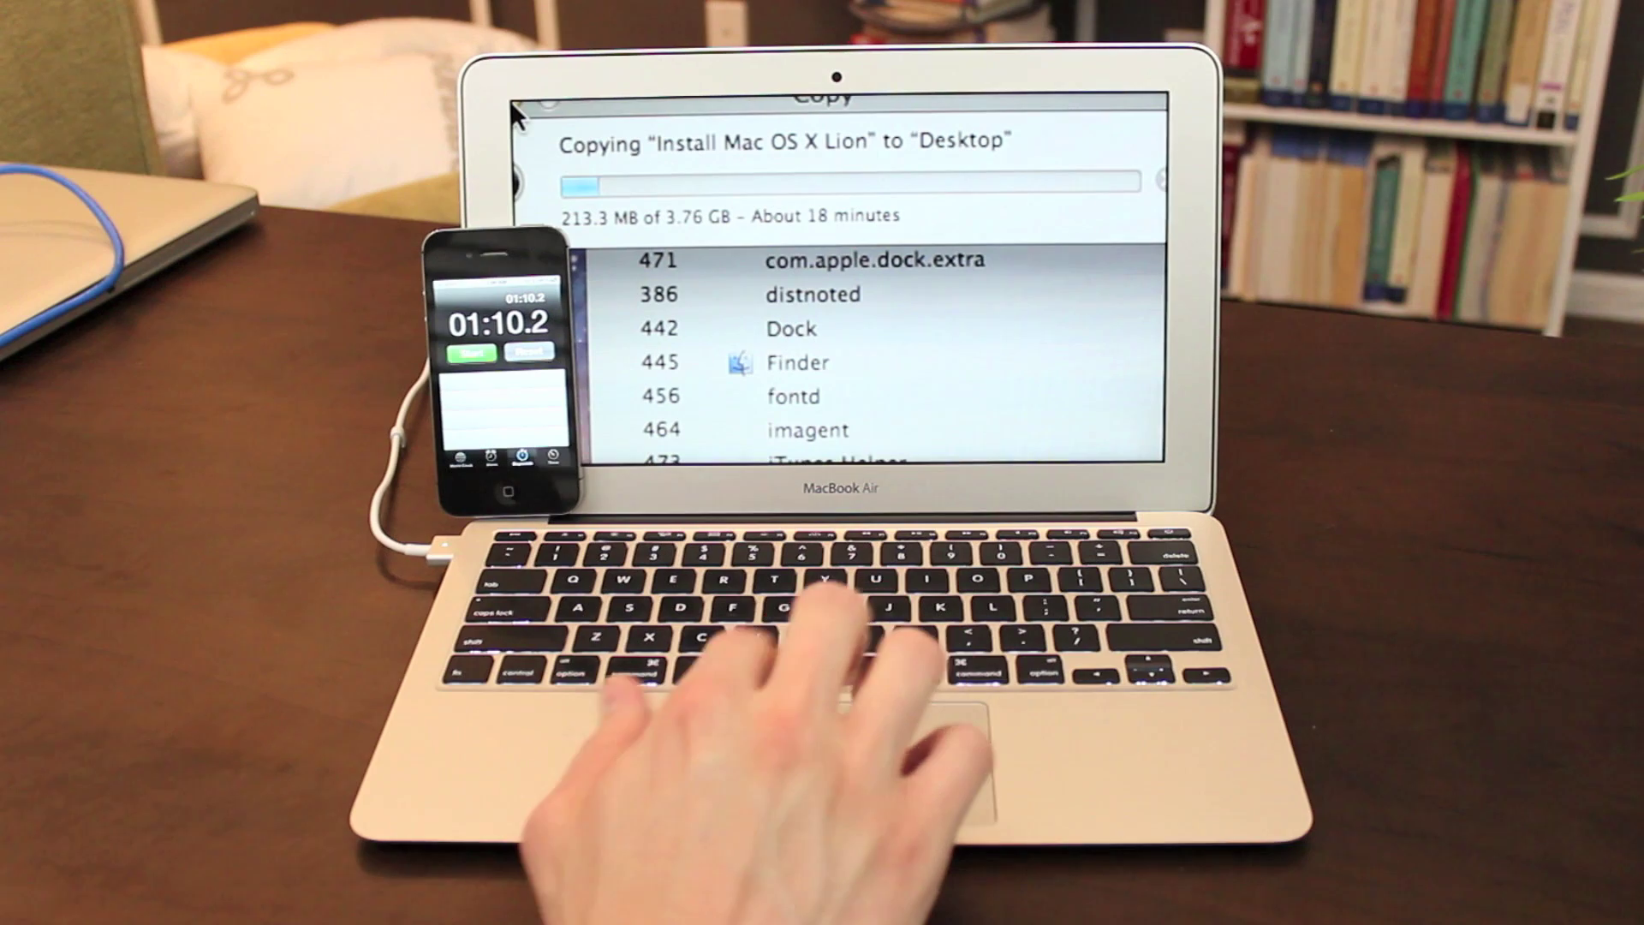
pyautogui.moveTo(885, 383)
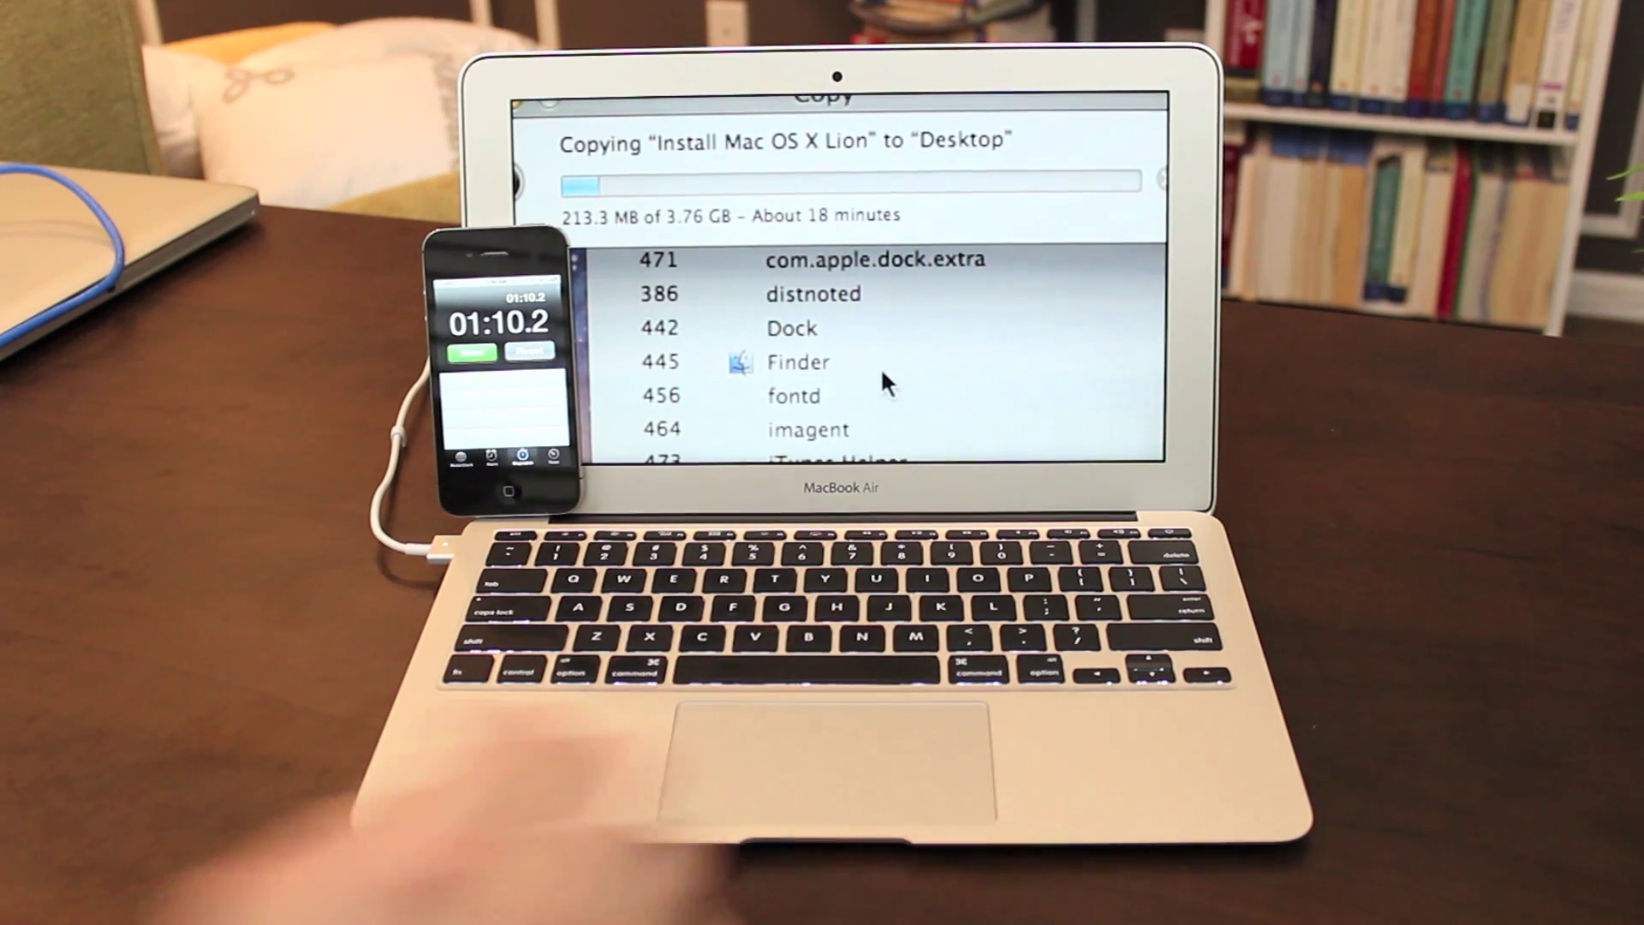